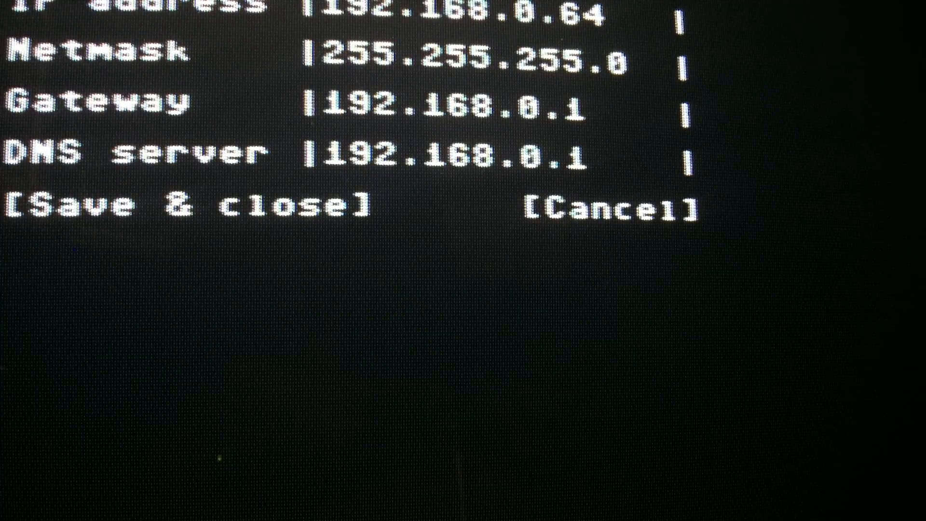
- Enter the c64.ch address in the browser and load the Main page with Home, Tools and Programming links
click(484, 8)
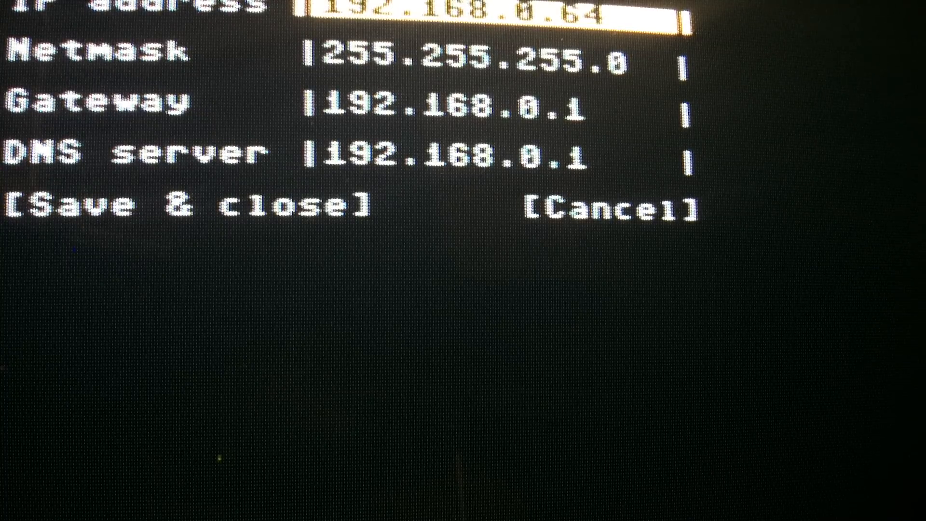
key(Tab)
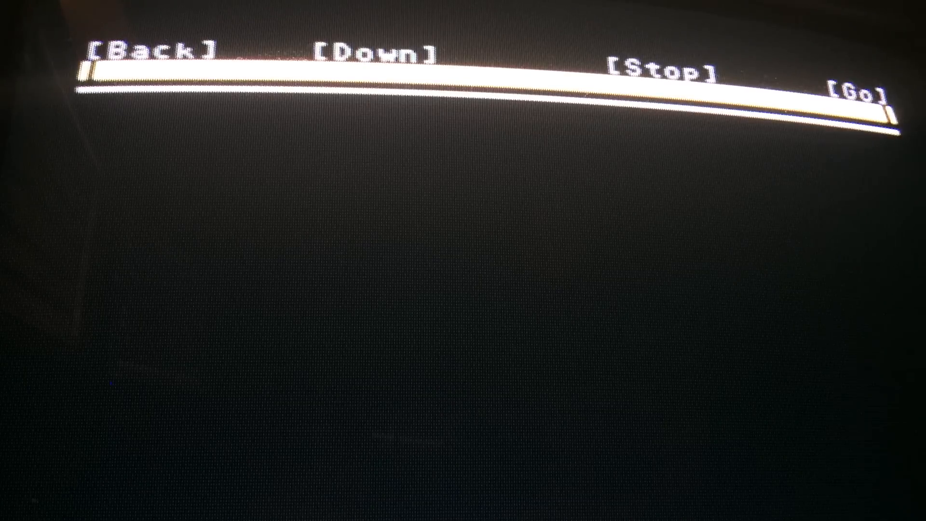
text(c)
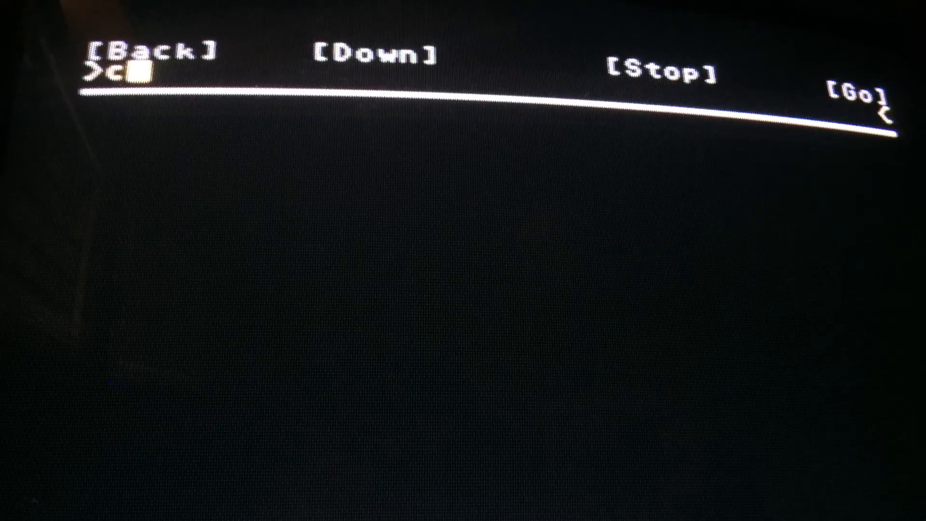
text(64.c)
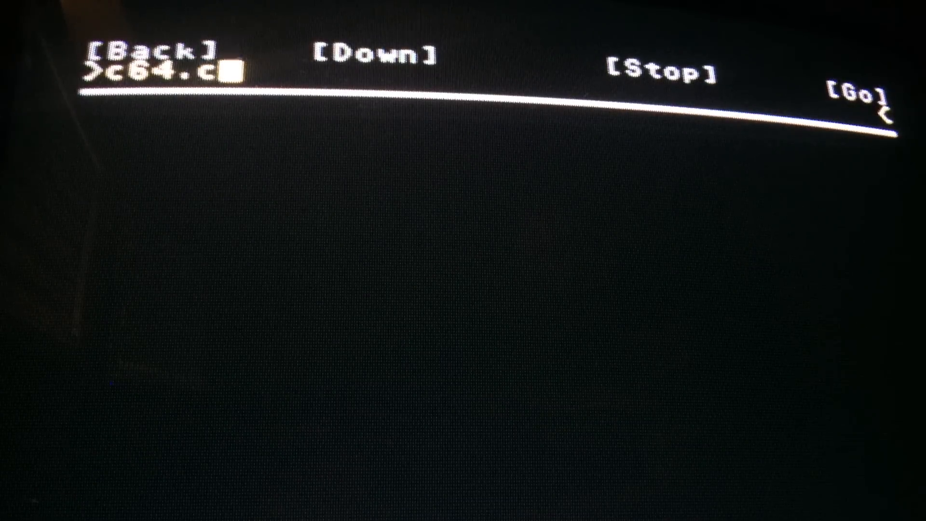
text(h)
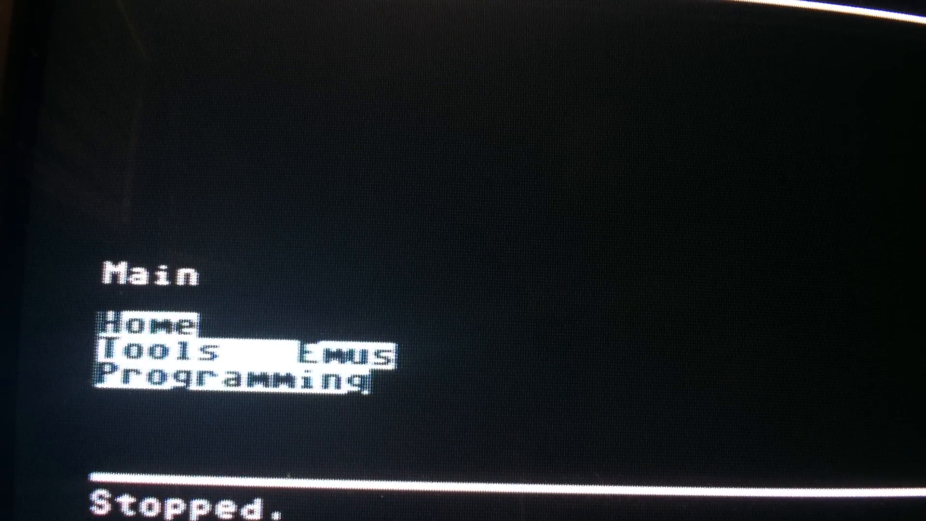
key(Down)
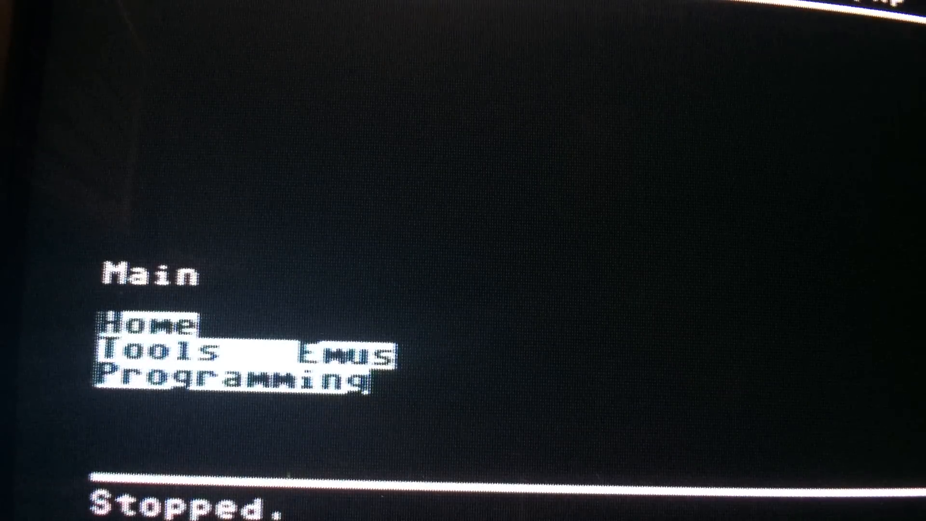
key(Down)
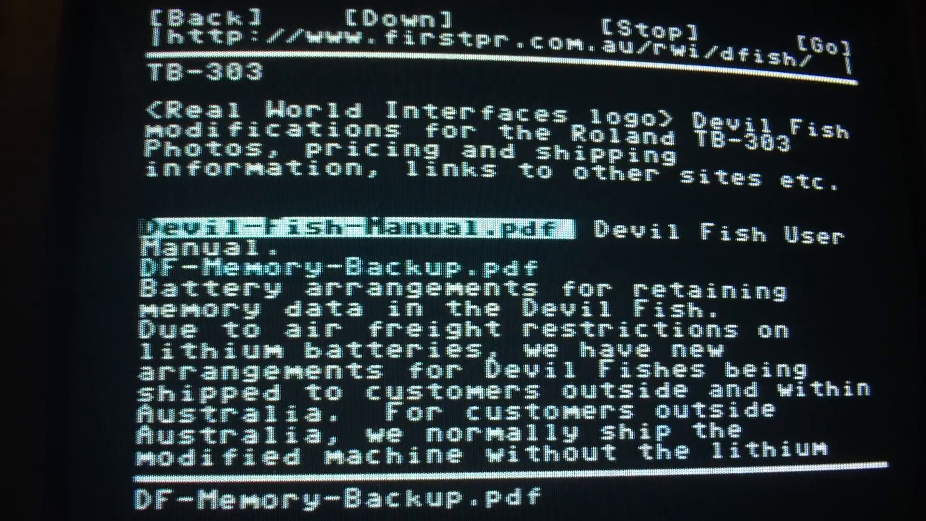
- Page down past the battery shipping notes to the MIDI In and MIDI In-Out manual PDF links
click(401, 17)
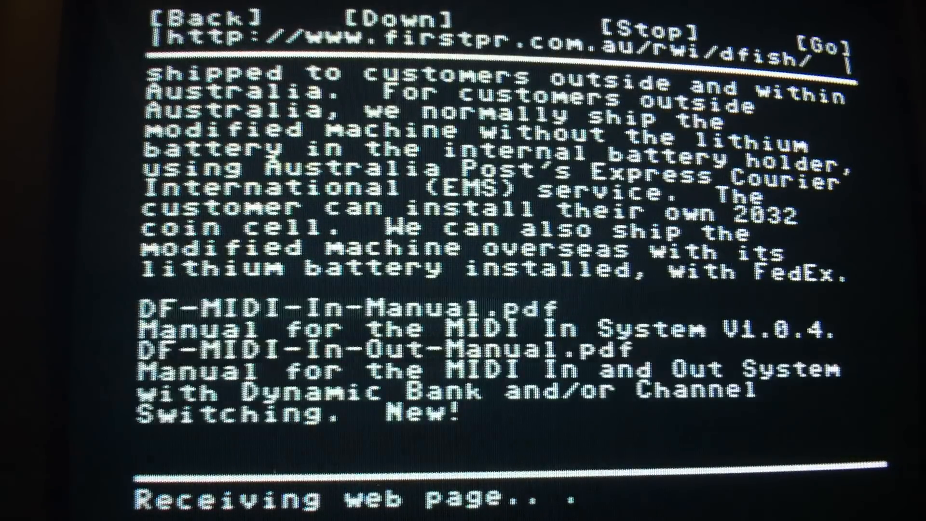
- Page down twice to the MIDI In 1.0.3 and 32 Bank memory manual PDF links
click(401, 20)
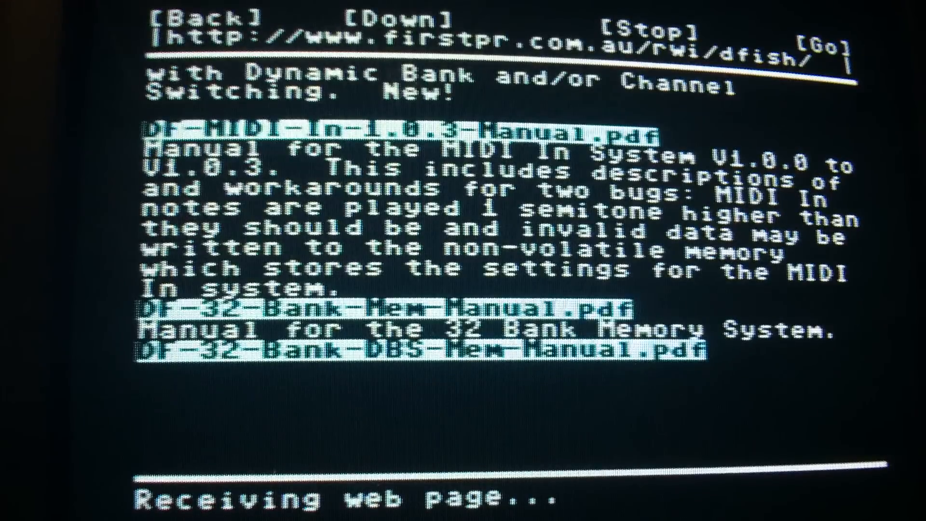
click(404, 19)
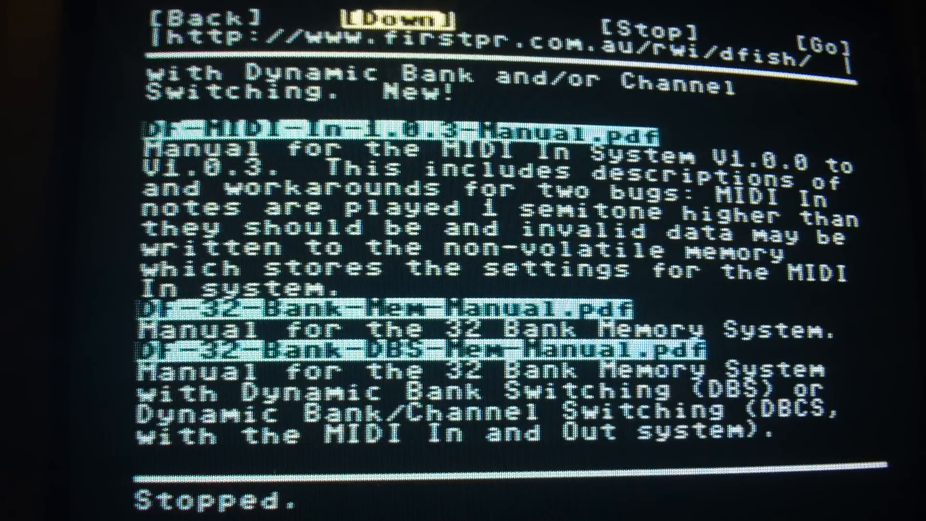